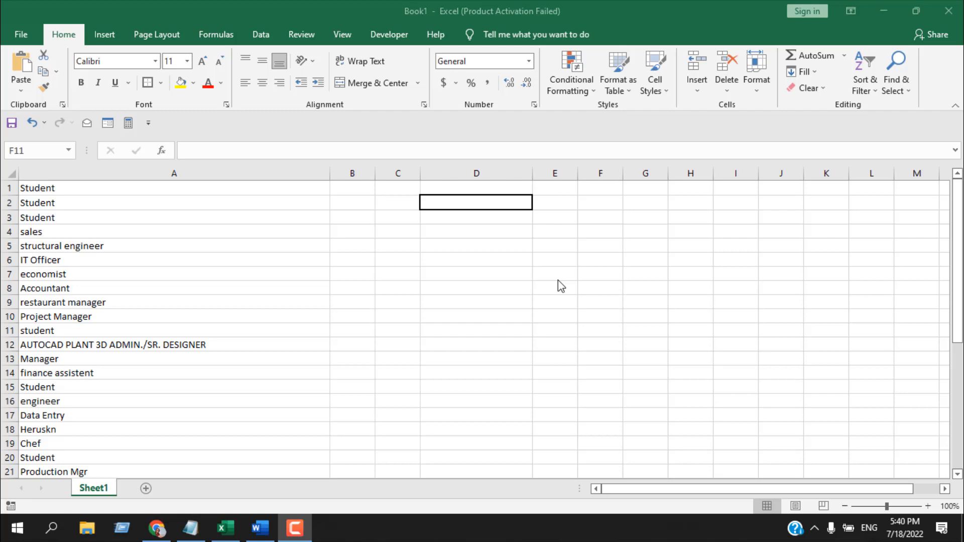
Open and dismiss the Find and Replace search, then scroll the sheet
left_click(600, 330)
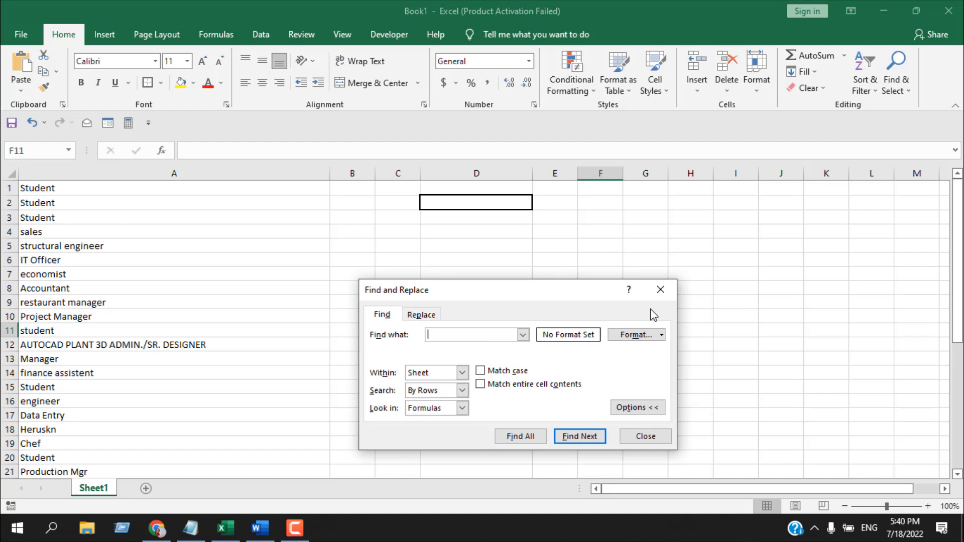
left_click(644, 436)
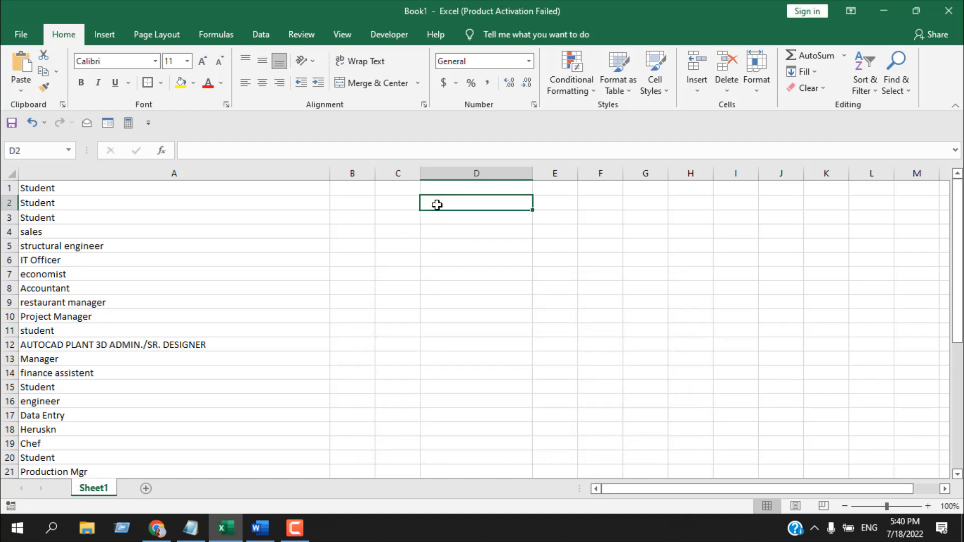
scroll("down", 3)
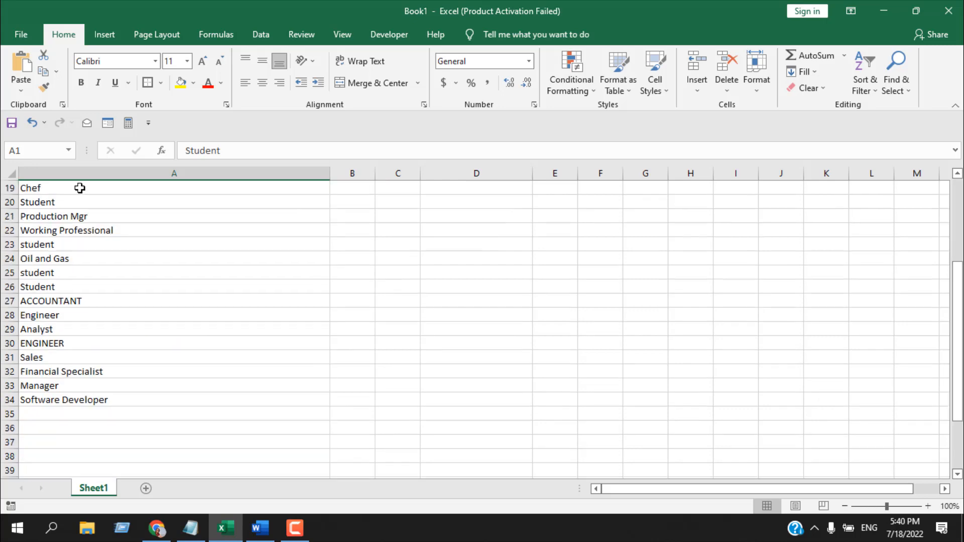
scroll("up", 3)
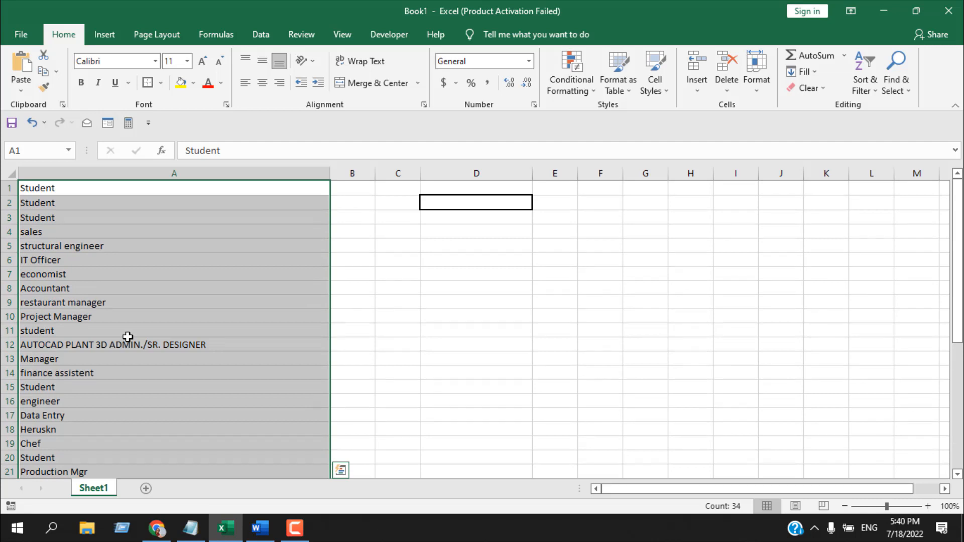
mouse_move(72, 255)
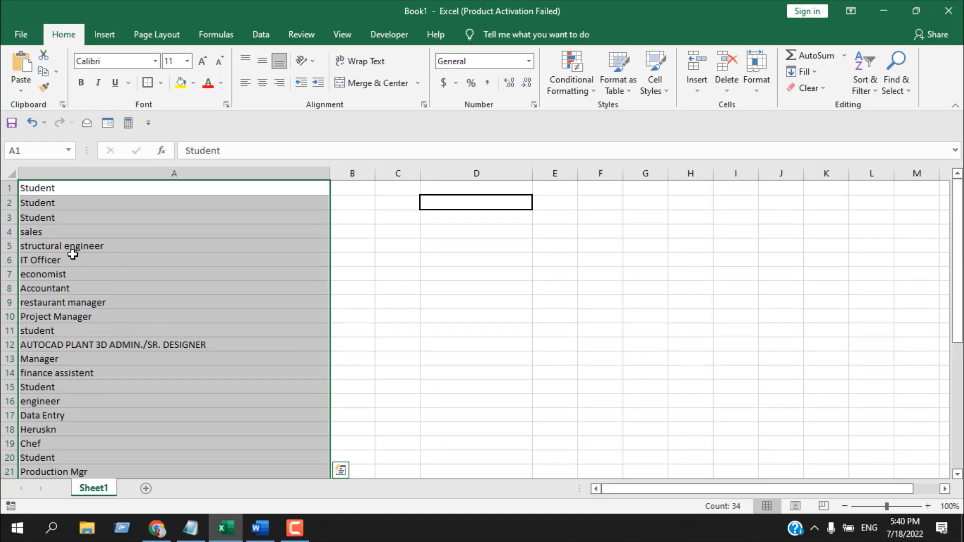
mouse_move(570, 72)
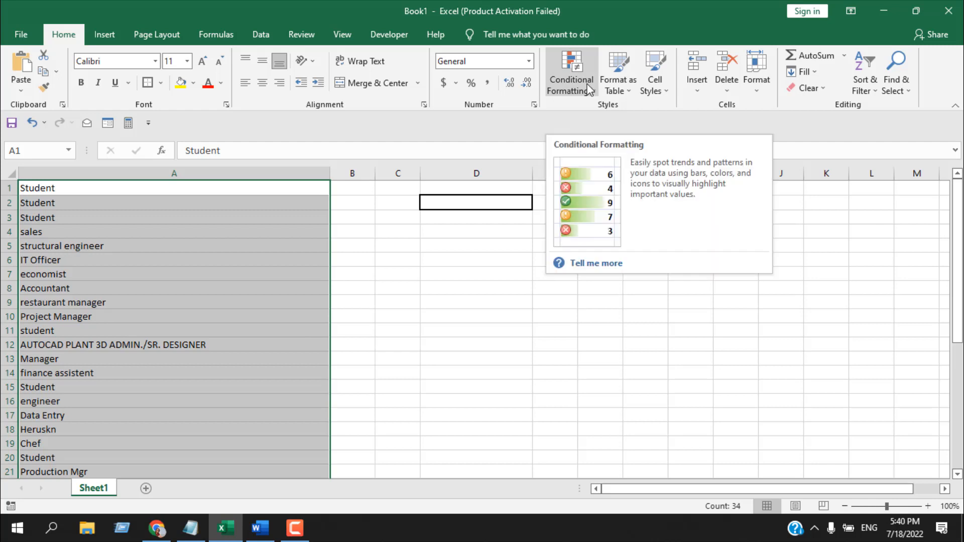
Draft a formula-based conditional formatting rule using =ISNUMBER(SEARCH($D$2,A1))
left_click(570, 70)
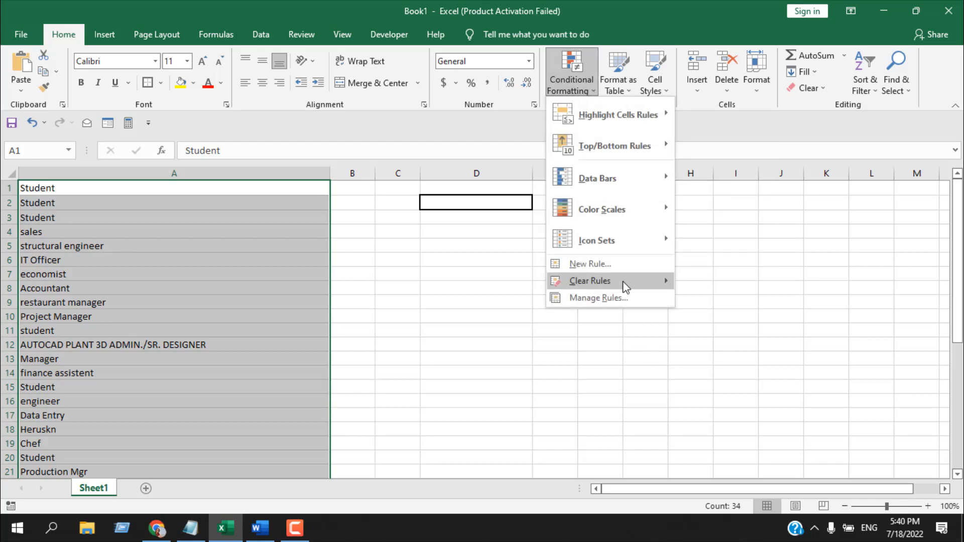
left_click(589, 264)
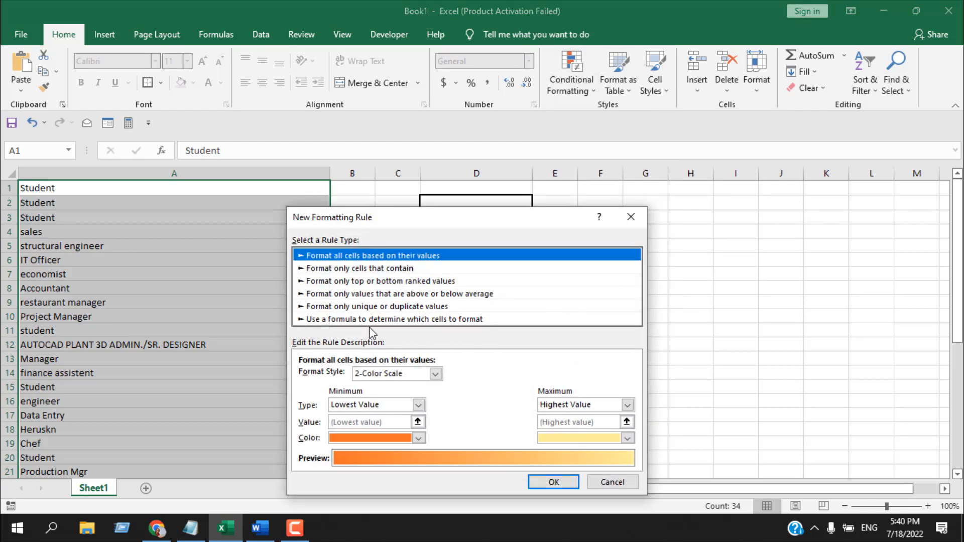
mouse_move(370, 327)
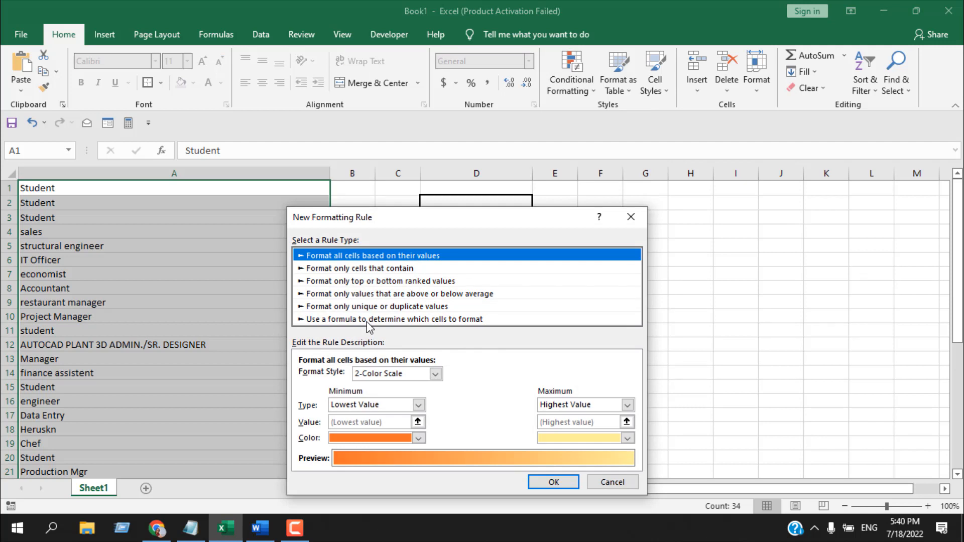
left_click(391, 318)
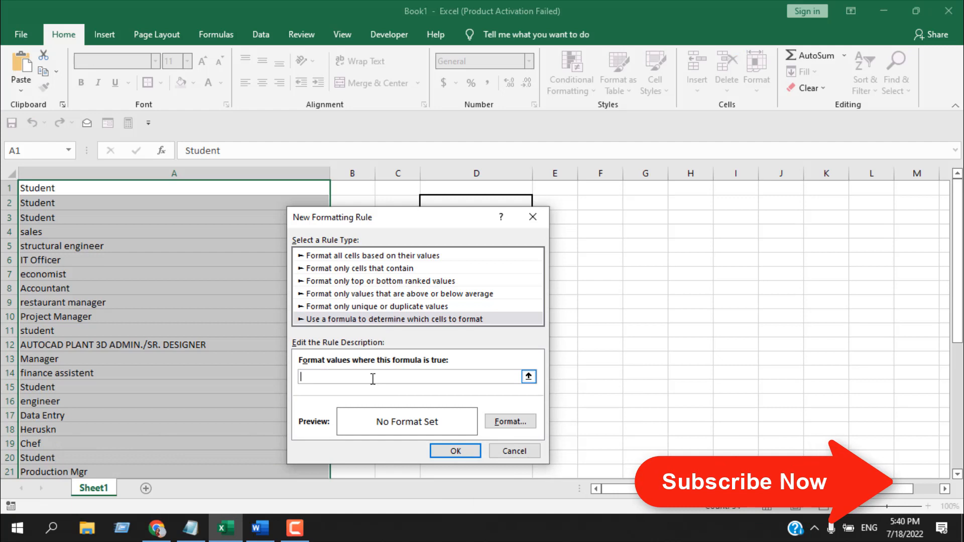
type("=ISNUMBER(SEARCH($D$2,A1))")
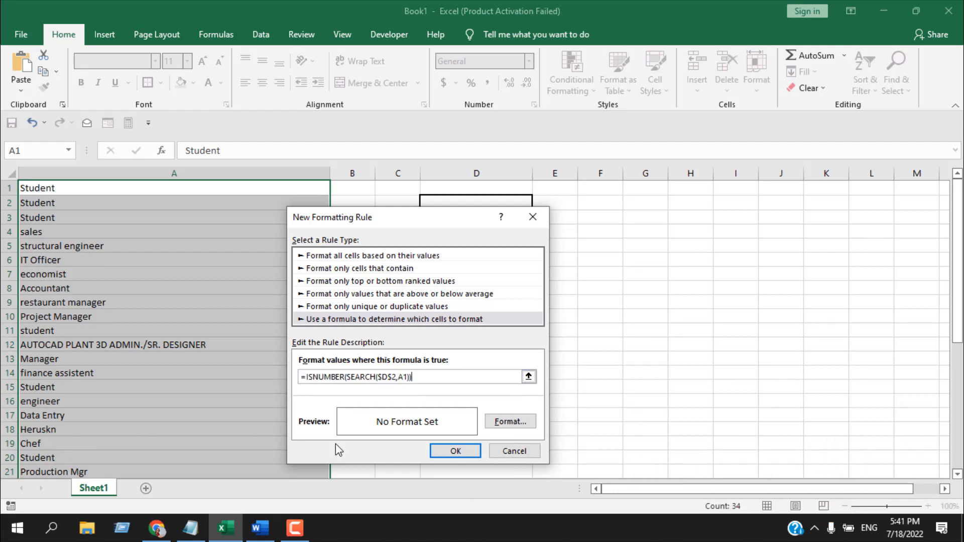
mouse_move(312, 390)
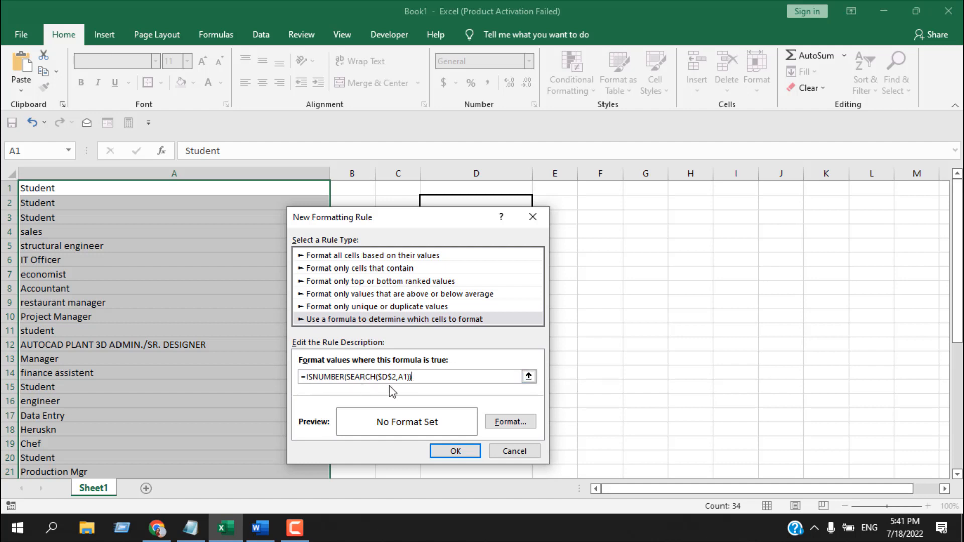
mouse_move(400, 231)
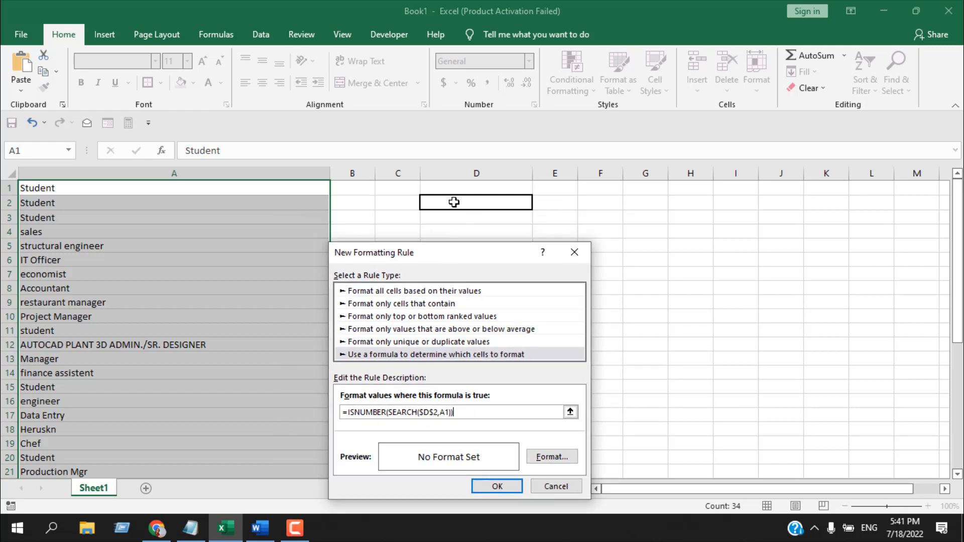
mouse_move(451, 468)
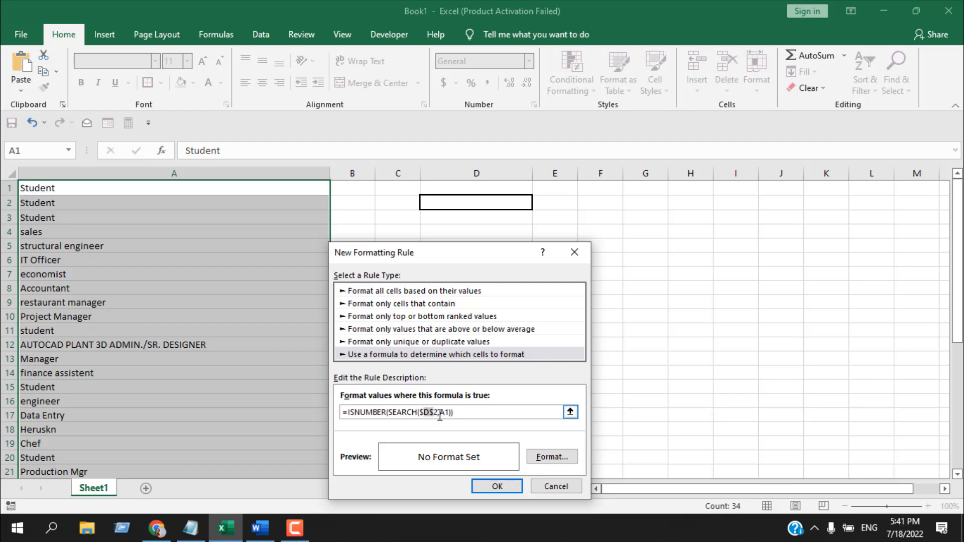
Give the highlight rule a blue fill and confirm it
left_click(551, 456)
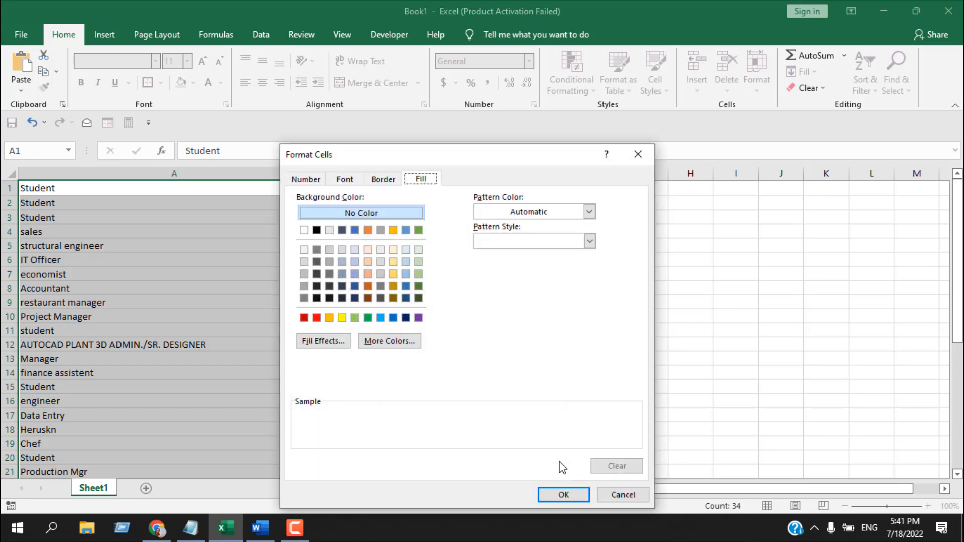
left_click(355, 230)
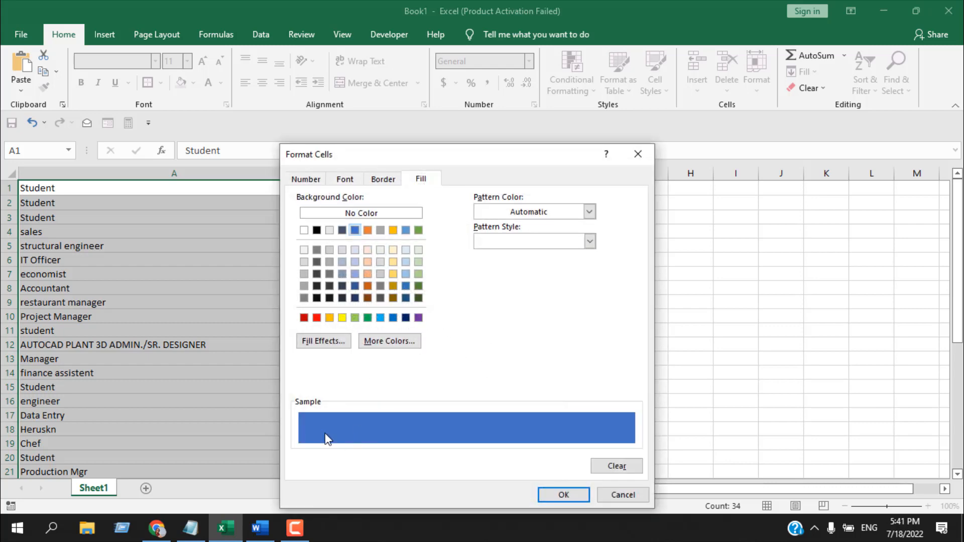
mouse_move(563, 495)
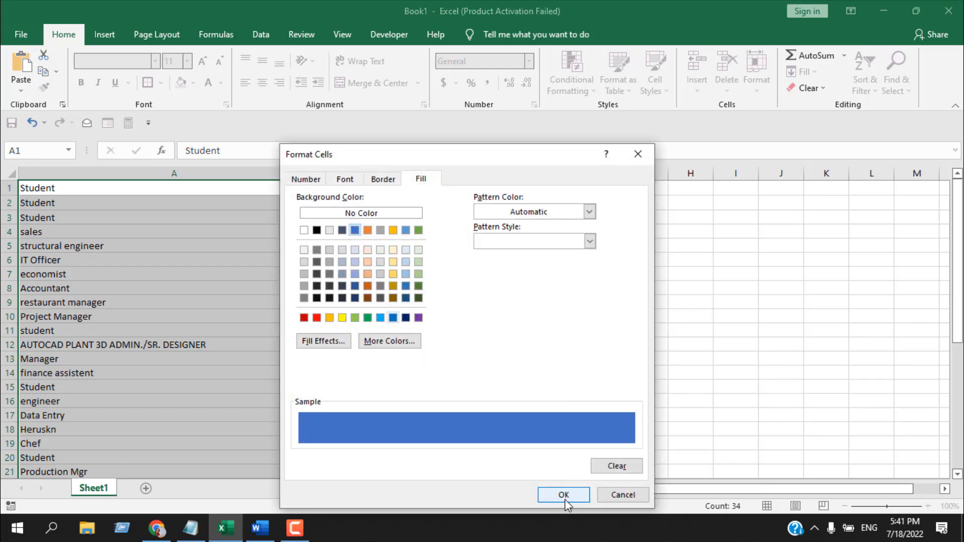
left_click(563, 495)
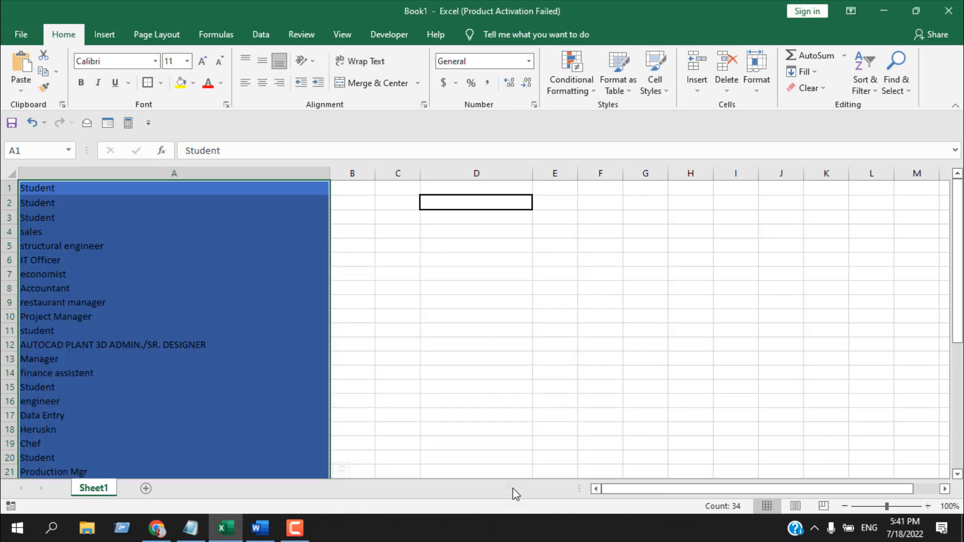
Enter 'sales' in D2 and scroll column A to check the row 4 highlight
left_click(476, 359)
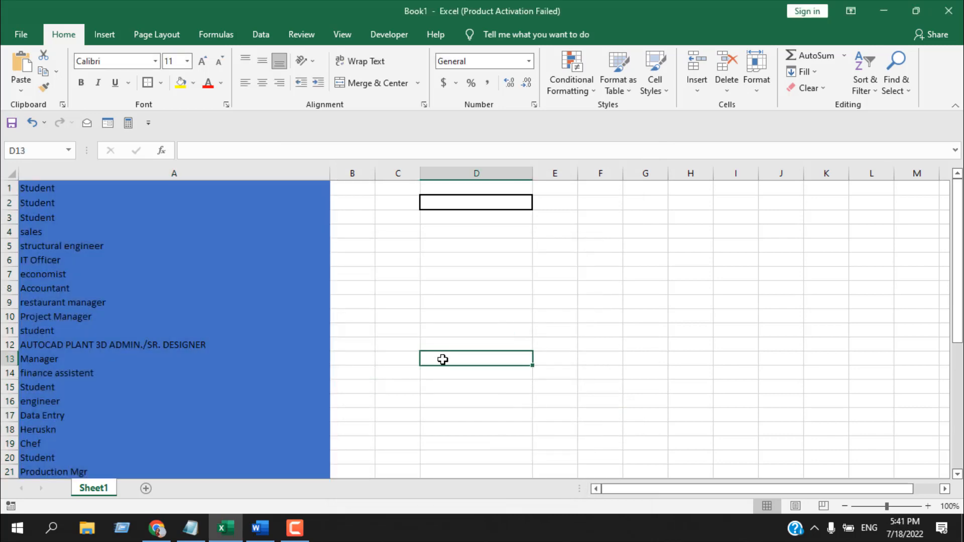
left_click(476, 203)
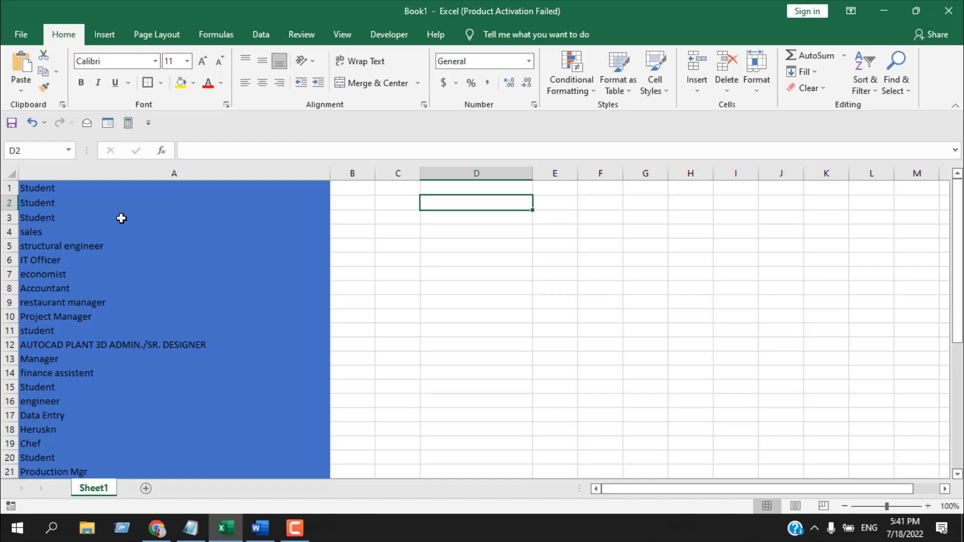
mouse_move(114, 231)
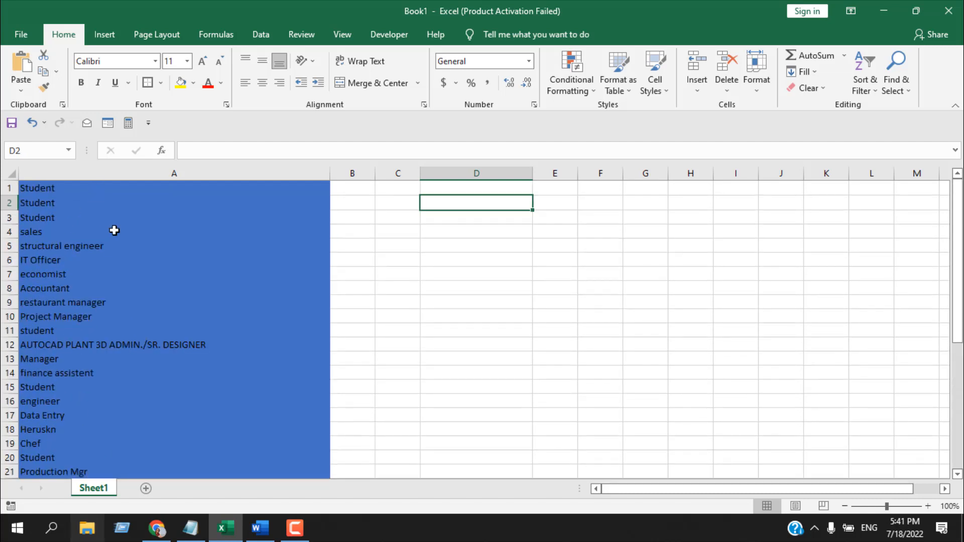
mouse_move(466, 198)
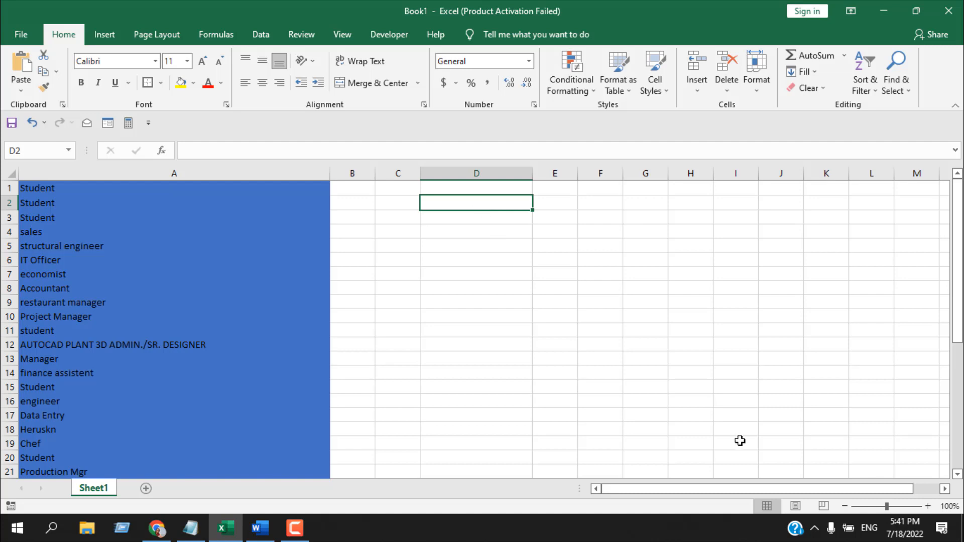
type("sales")
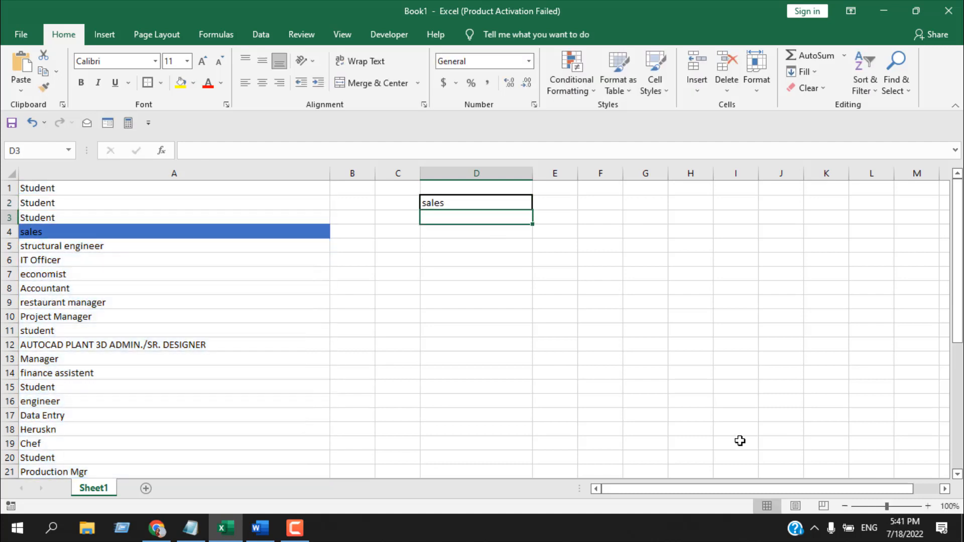
mouse_move(59, 206)
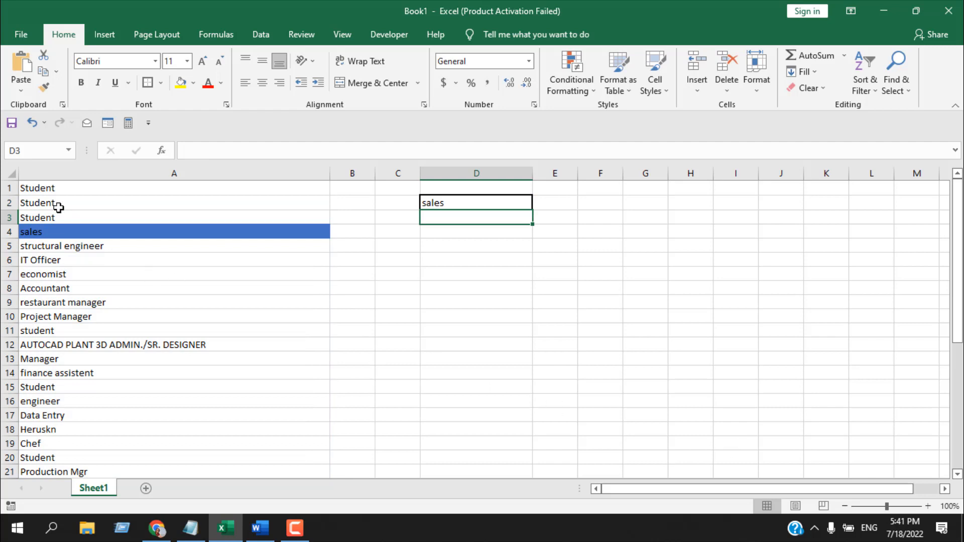
scroll("down", 3)
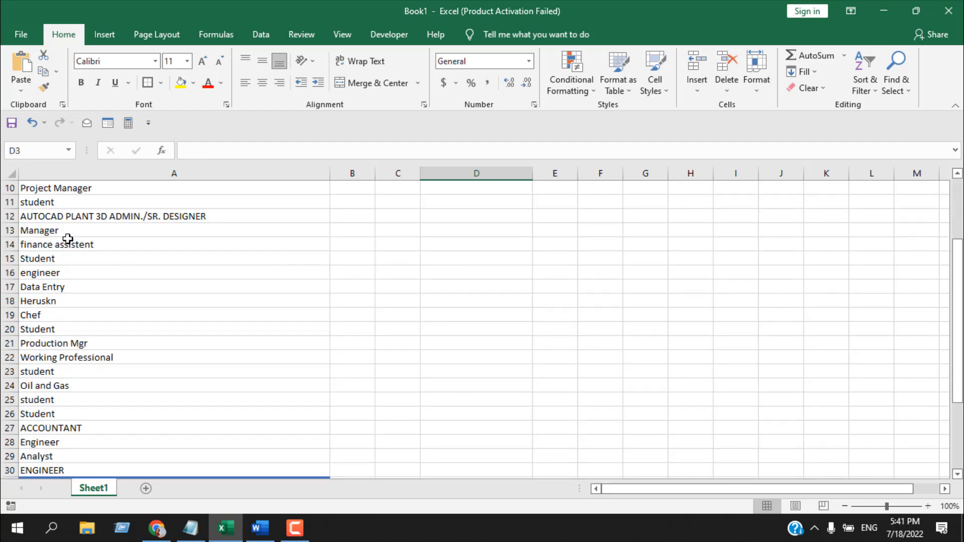
scroll("down", 3)
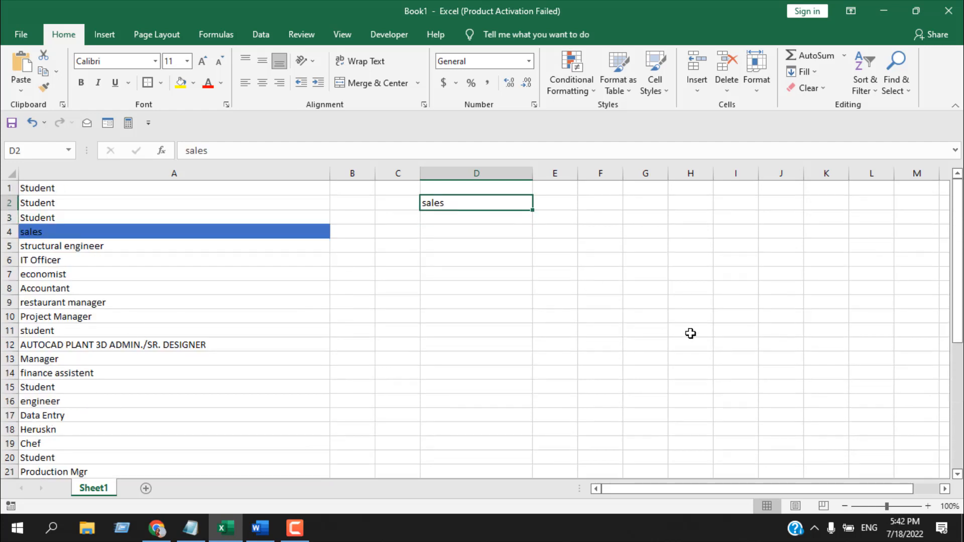
Change the D2 search term to 'student' and scroll through the highlighted rows
type("stu")
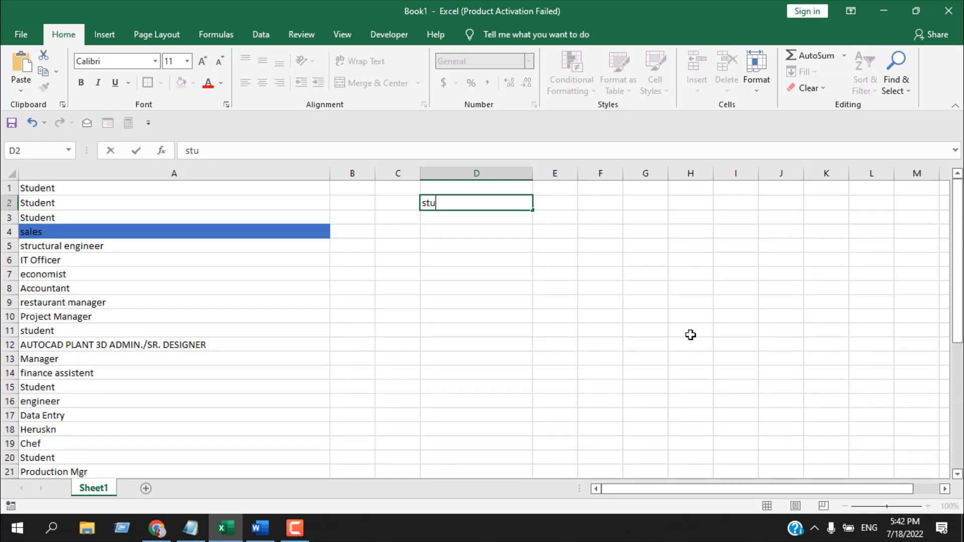
key("Return")
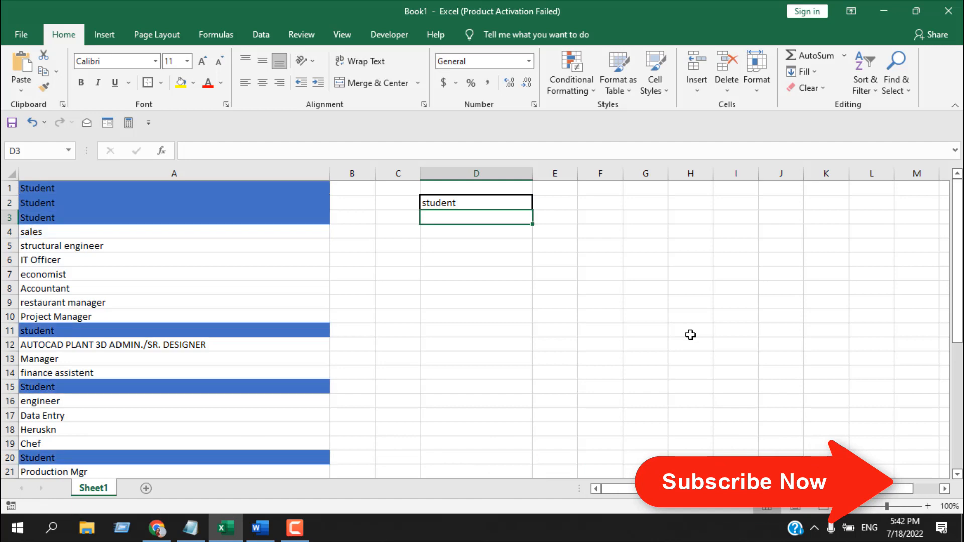
mouse_move(634, 316)
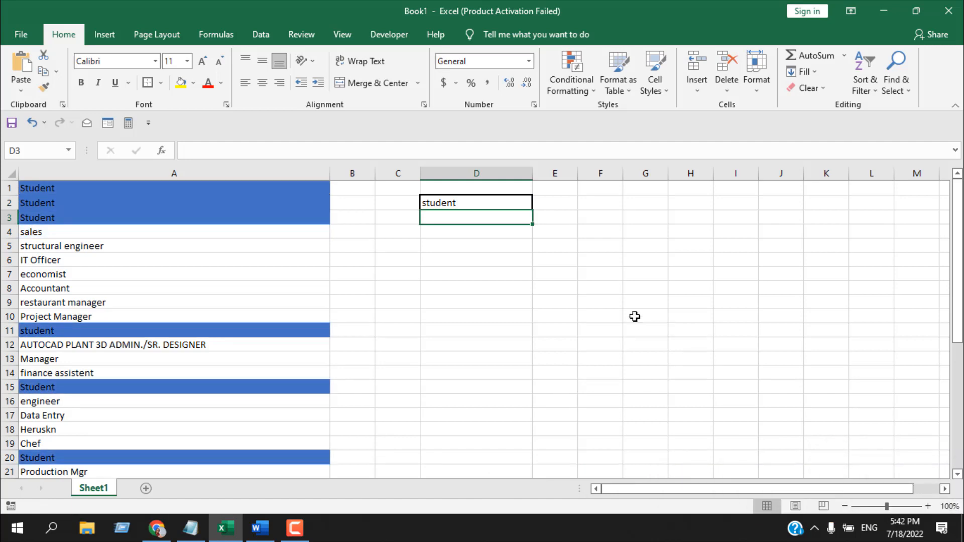
scroll("down", 3)
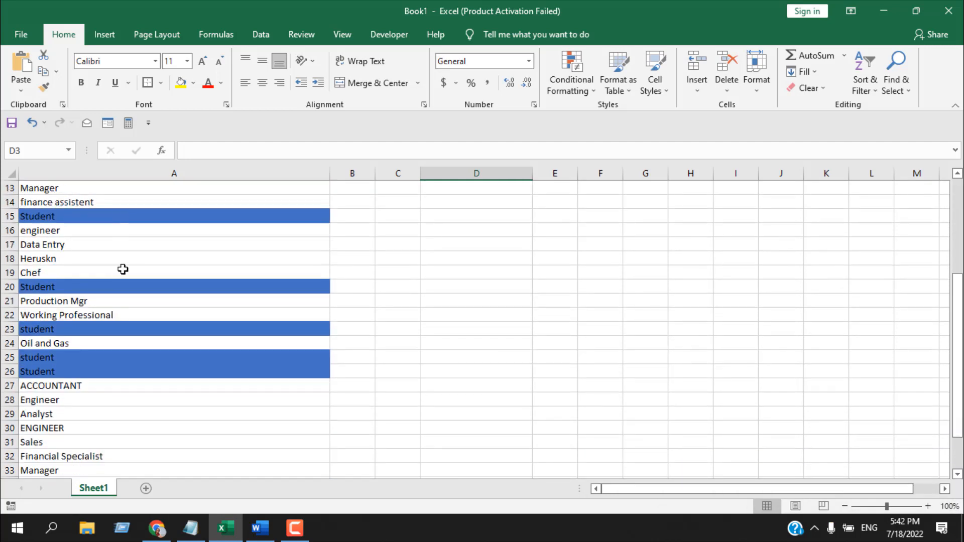
scroll("down", 3)
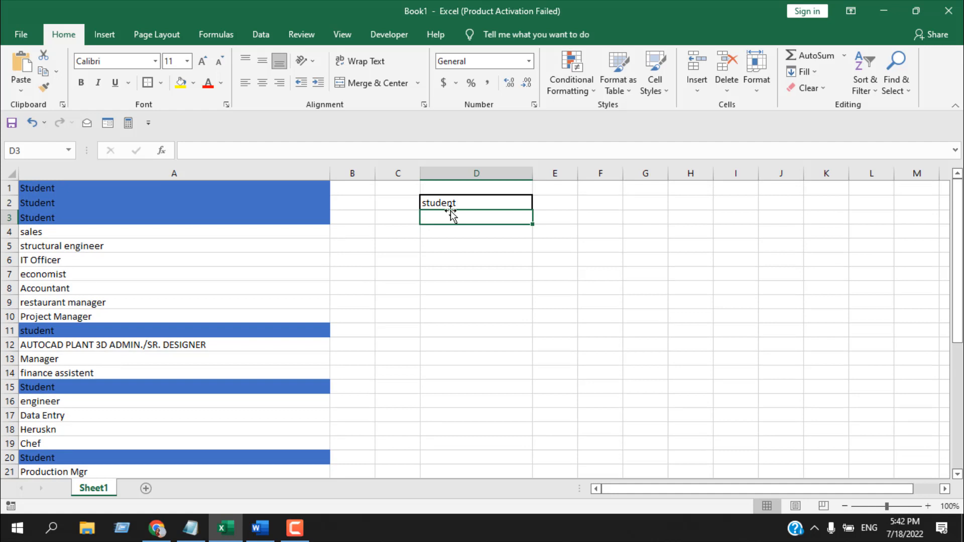
Enter uppercase 'SALES' in D2 to test case-insensitive matching
left_click(477, 202)
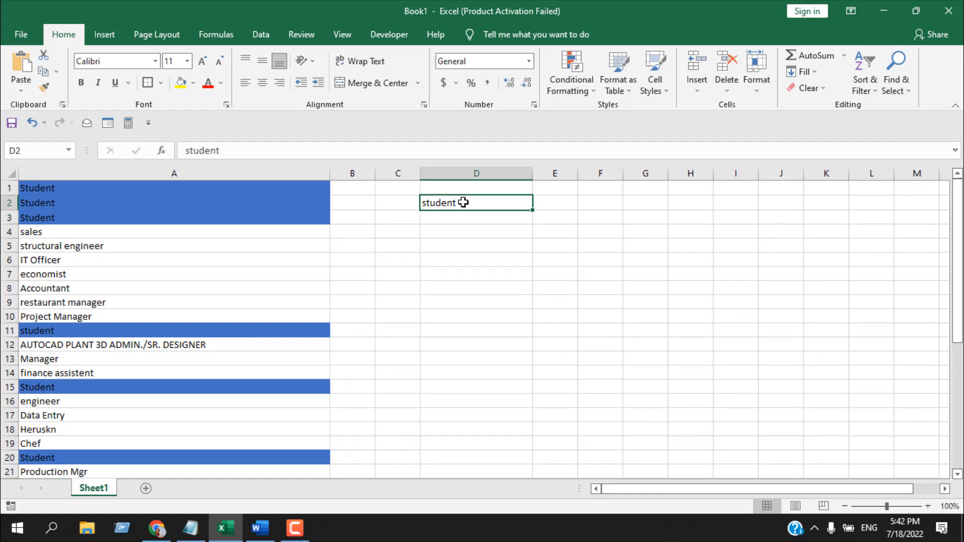
type("SALE")
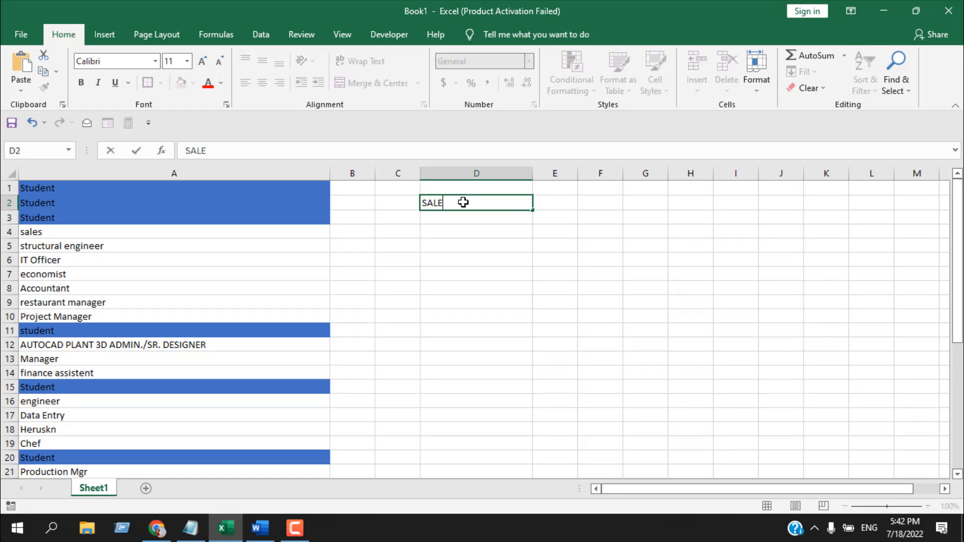
type("S")
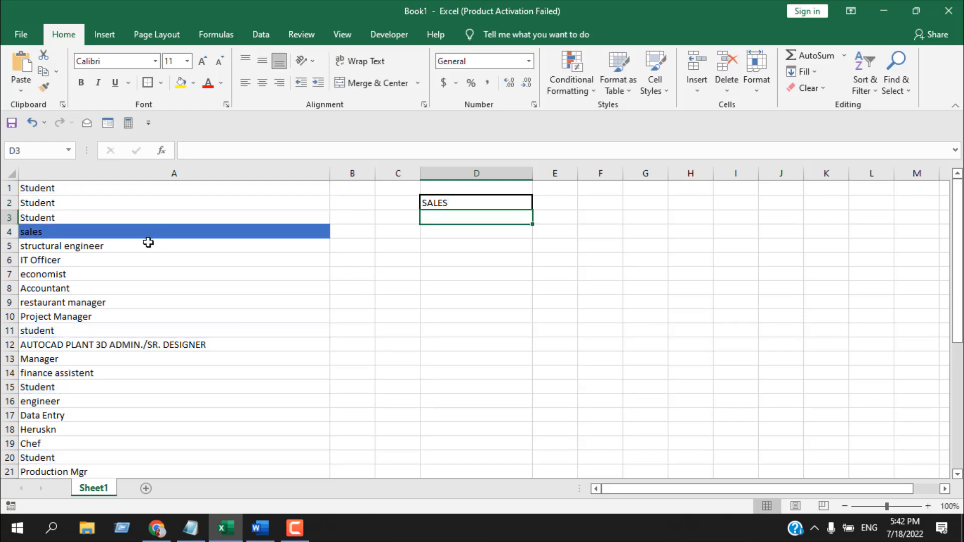
mouse_move(118, 399)
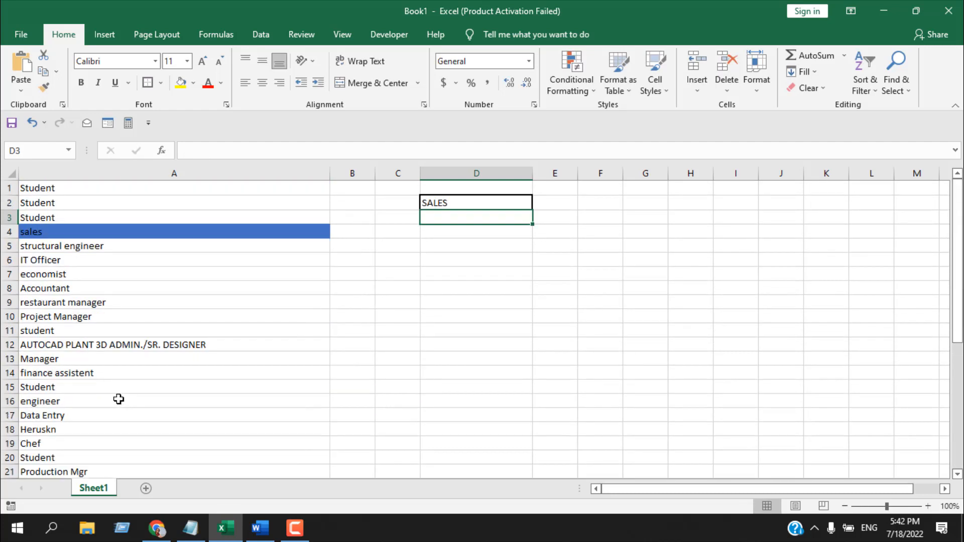
mouse_move(445, 247)
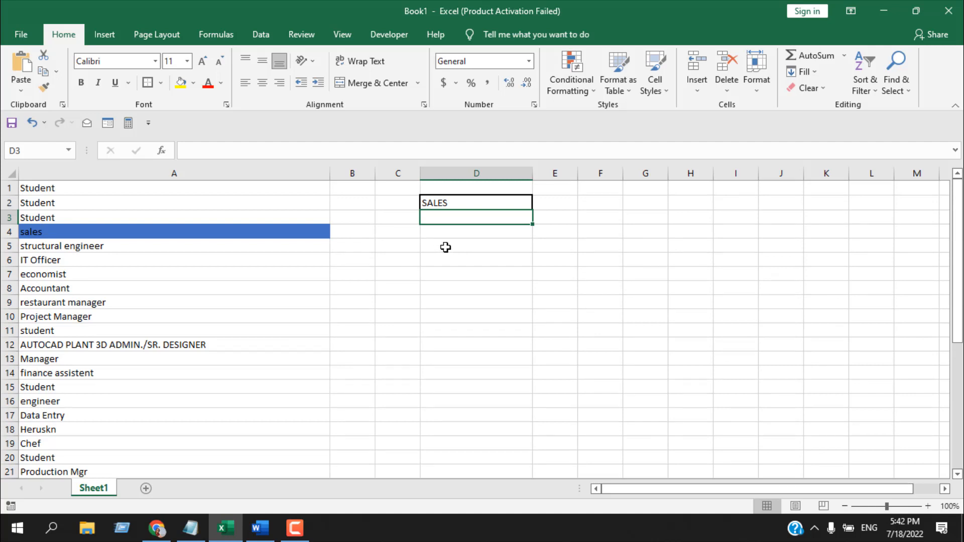